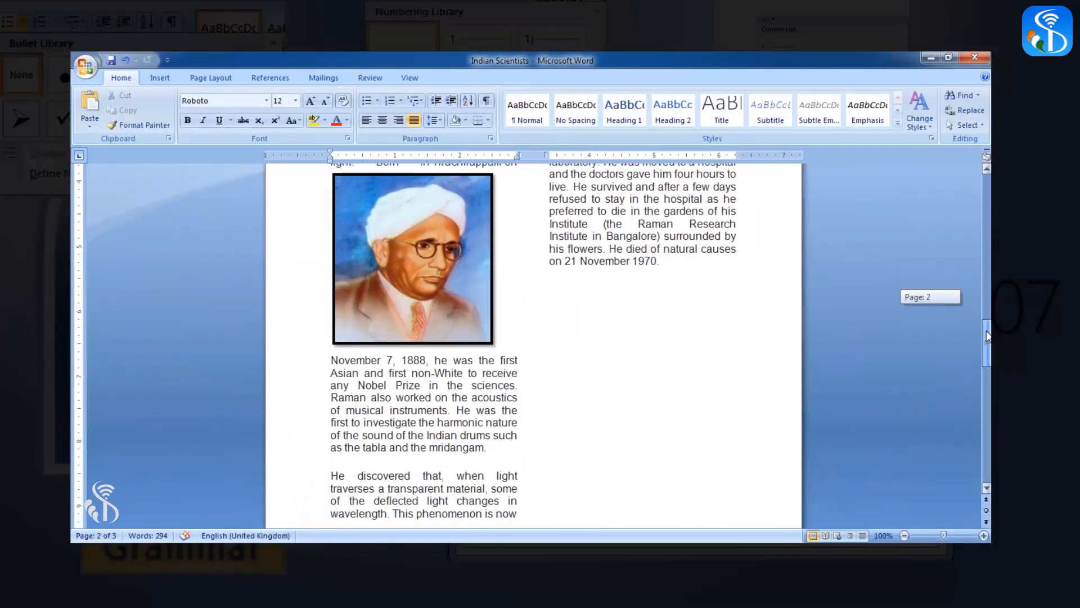
Step: Search for 'science' with Find and highlight its first match in the introduction
{"action": "scroll", "scroll_direction": "down", "scroll_amount": 3}
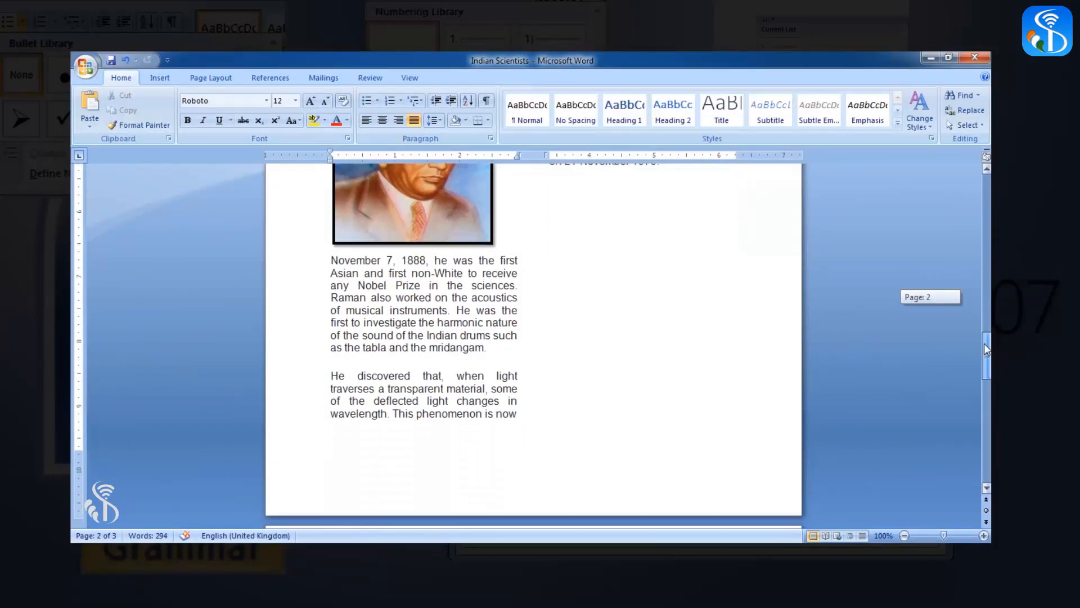
{"action": "scroll", "scroll_direction": "down", "scroll_amount": 3}
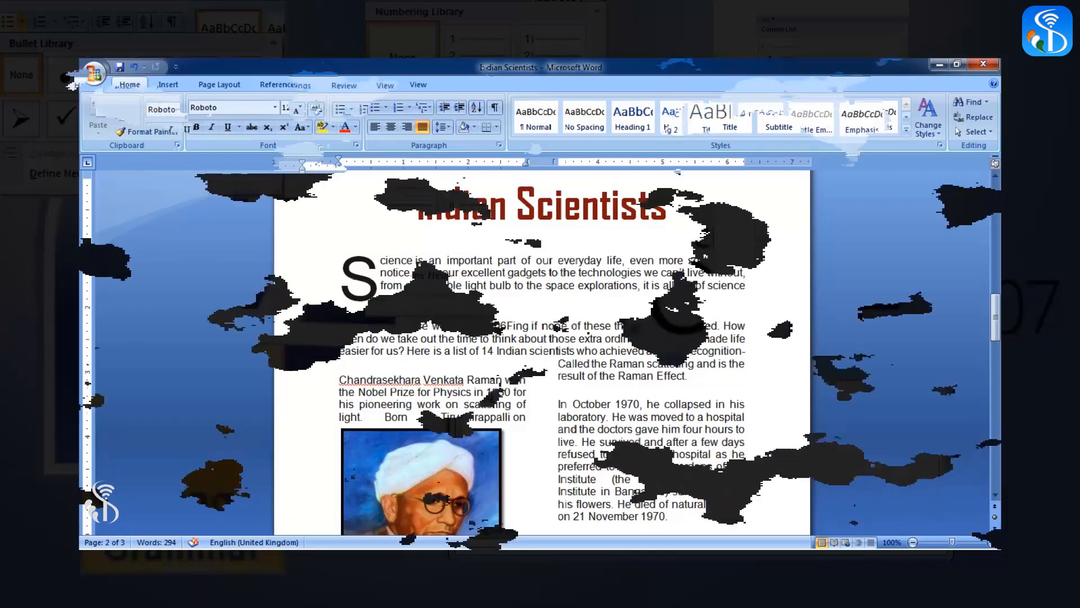
{"action": "left_click", "coordinate": [958, 104]}
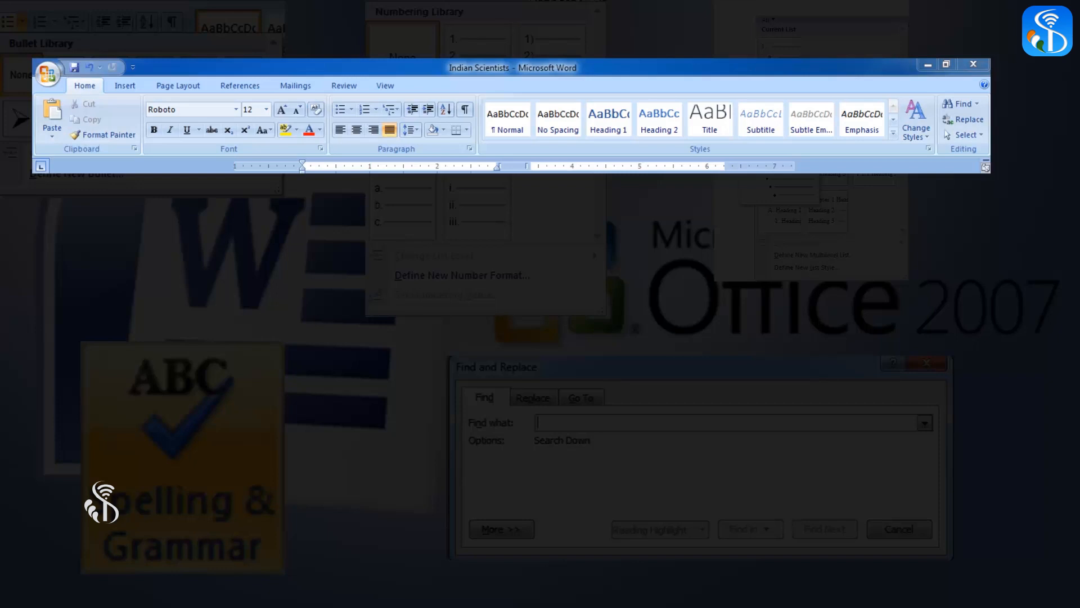
{"action": "mouse_move", "coordinate": [972, 108]}
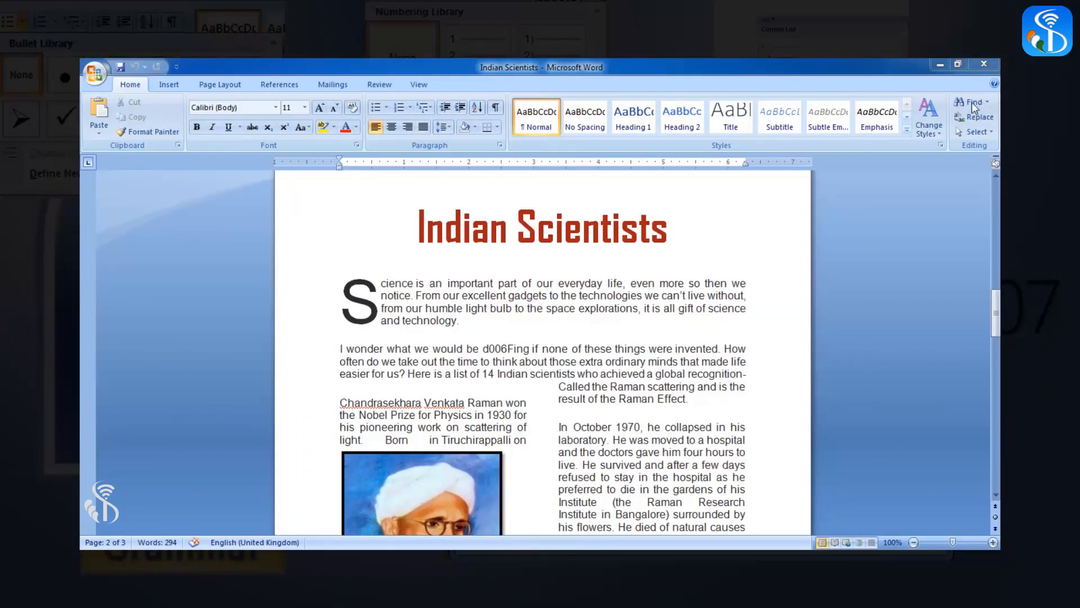
{"action": "mouse_move", "coordinate": [972, 102]}
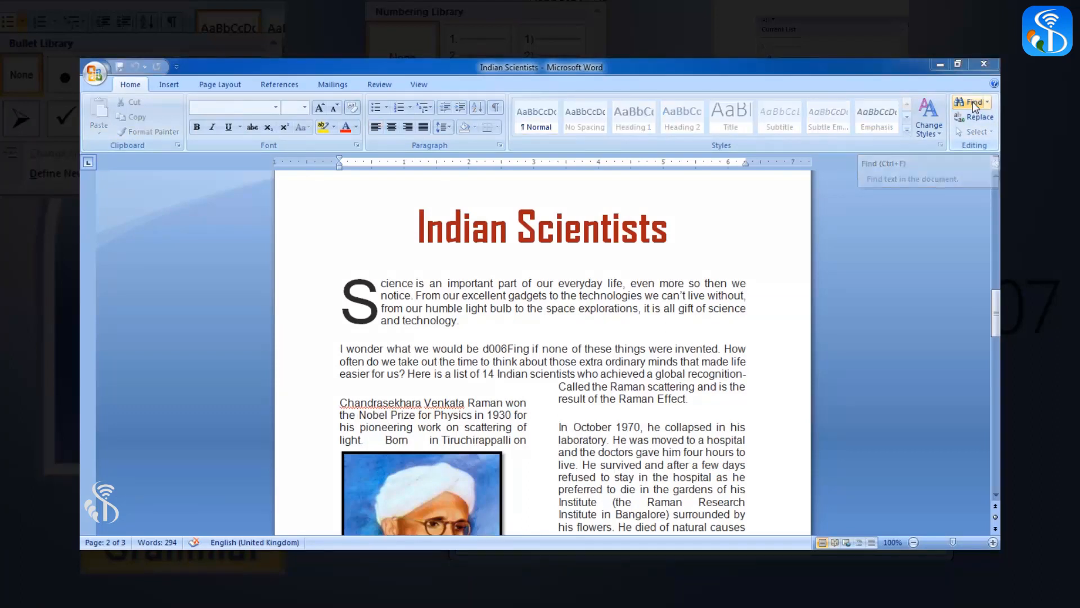
{"action": "left_click", "coordinate": [972, 102]}
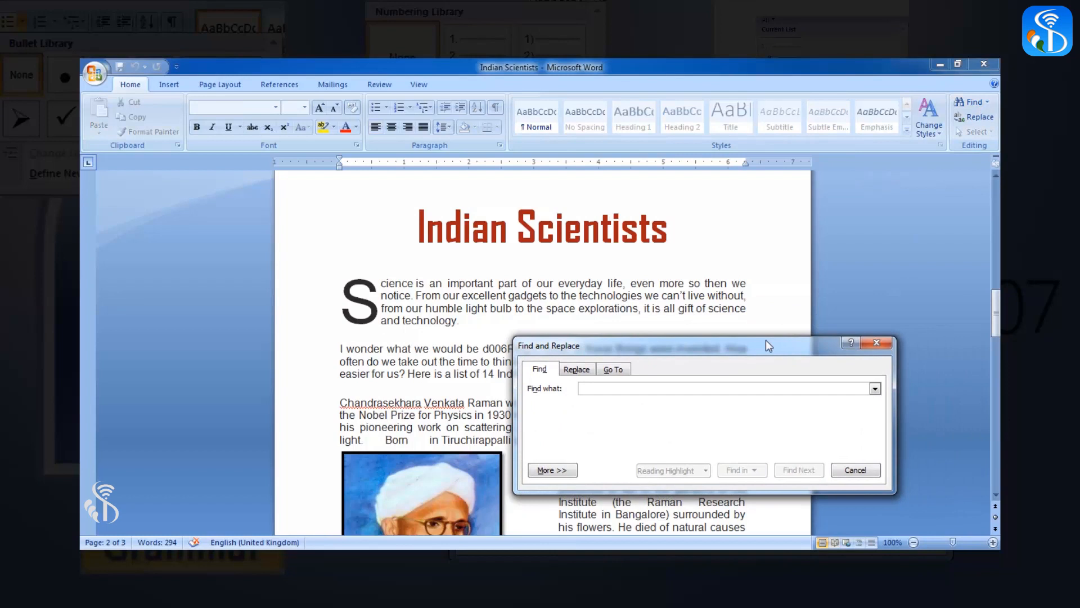
{"action": "mouse_move", "coordinate": [770, 344]}
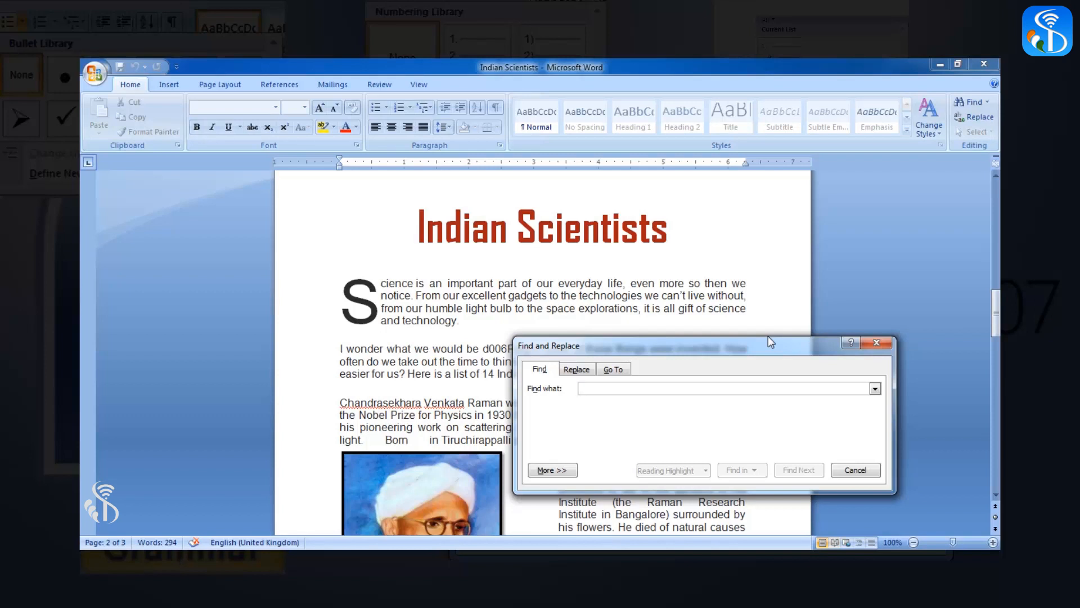
{"action": "left_click", "coordinate": [727, 388]}
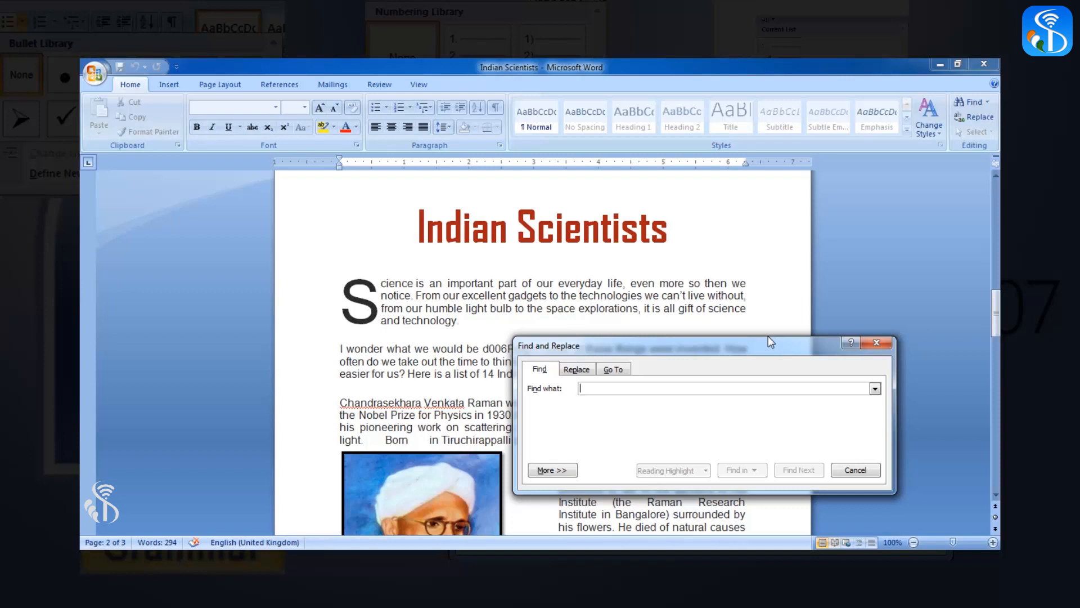
{"action": "type", "text": "science"}
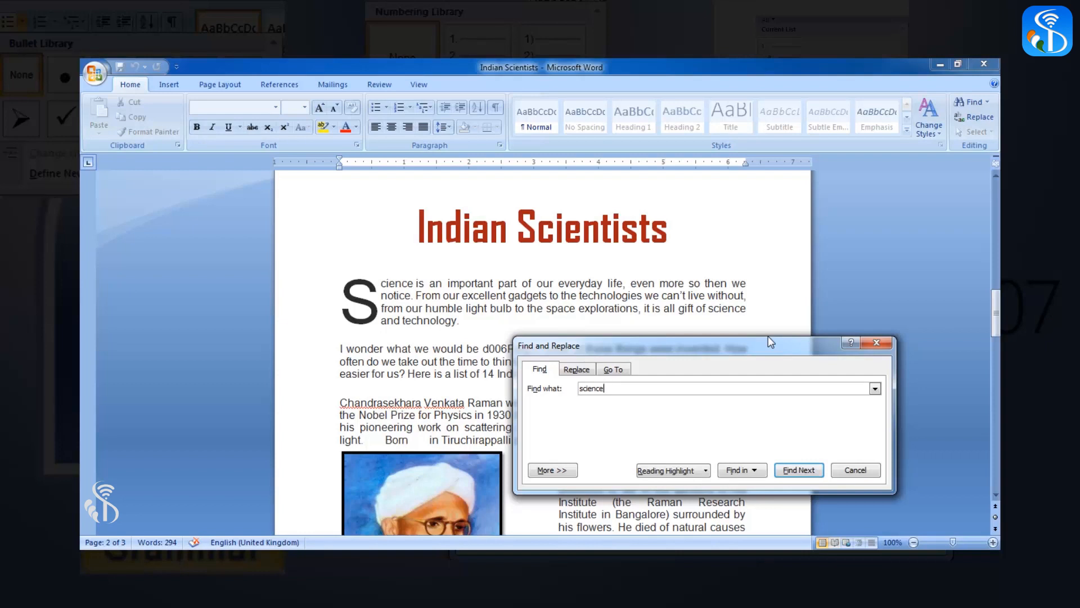
{"action": "mouse_move", "coordinate": [801, 455]}
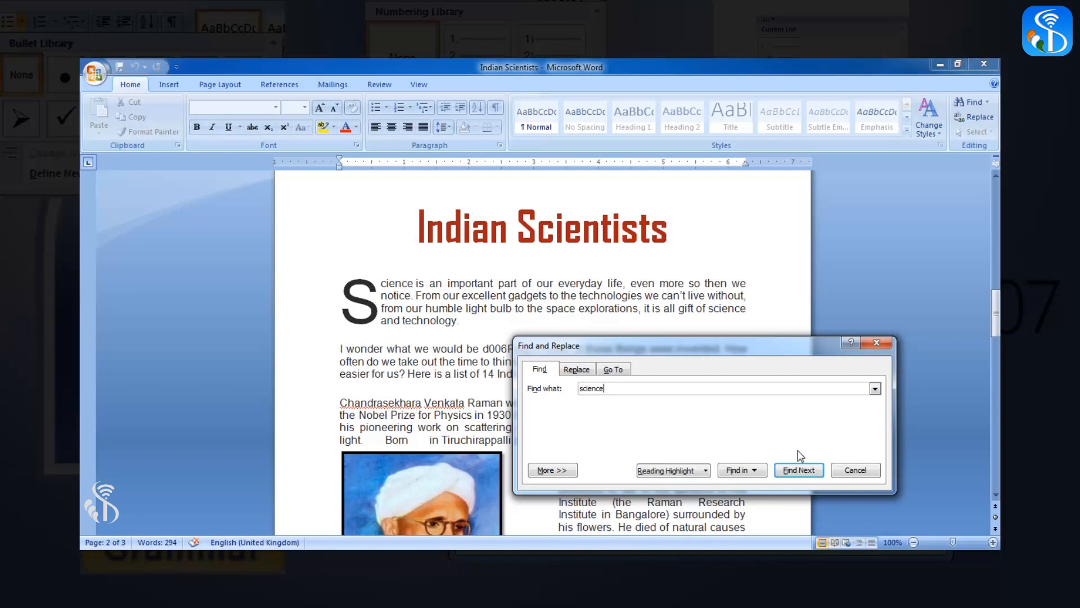
{"action": "left_click", "coordinate": [799, 470]}
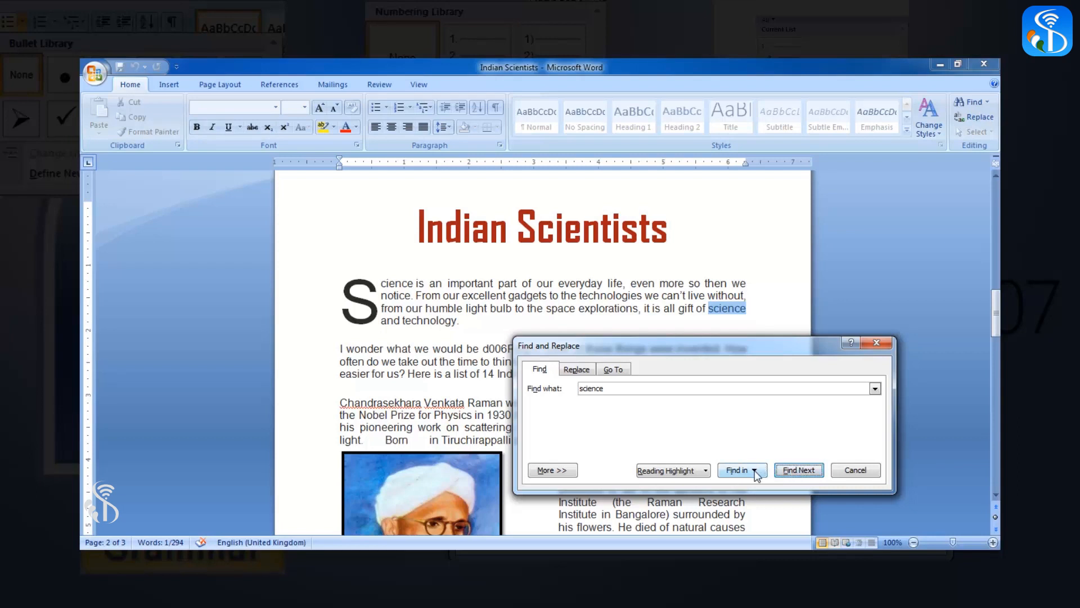
Step: Select both matches of 'science' throughout the main document
{"action": "left_click", "coordinate": [740, 470]}
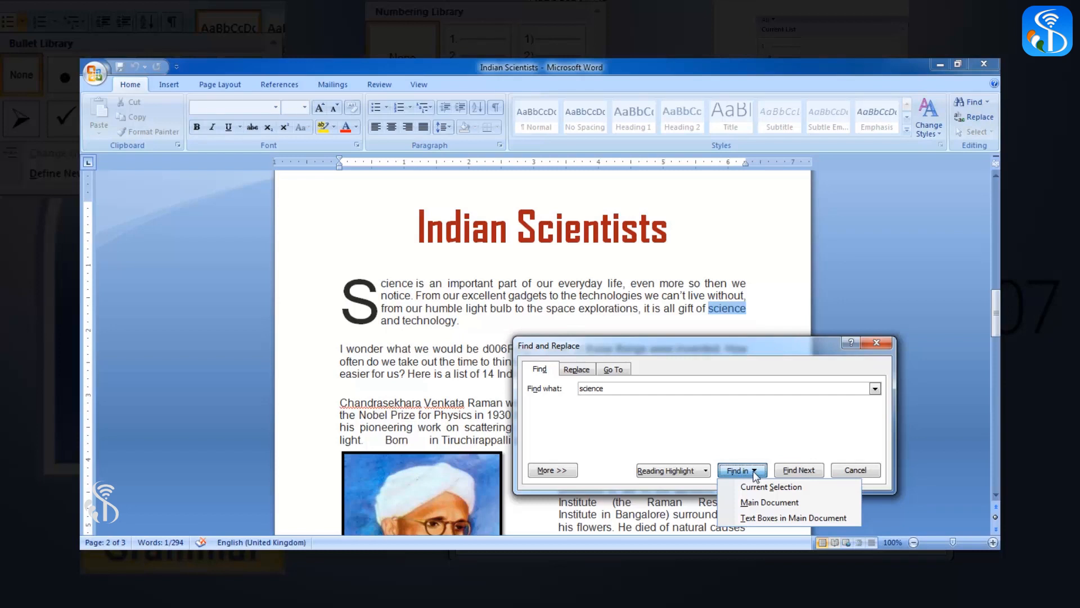
{"action": "mouse_move", "coordinate": [819, 503]}
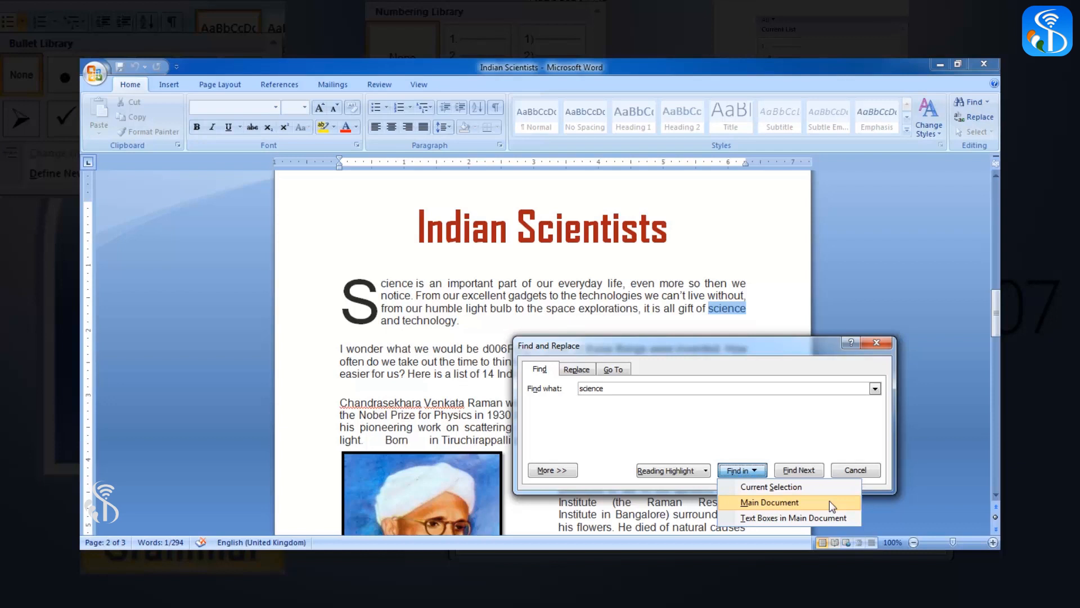
{"action": "mouse_move", "coordinate": [780, 510]}
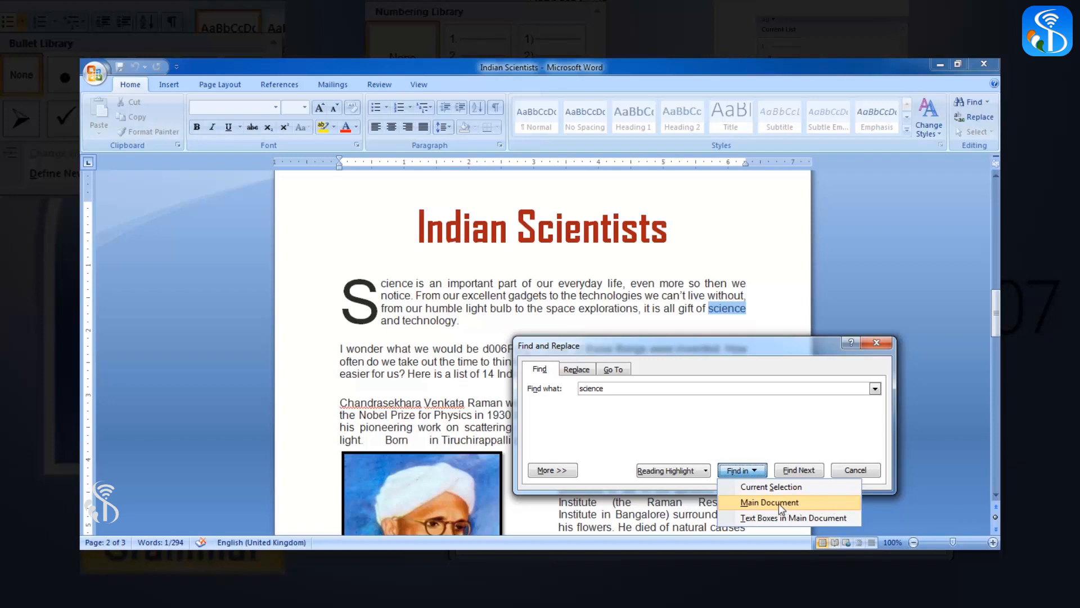
{"action": "left_click", "coordinate": [770, 501]}
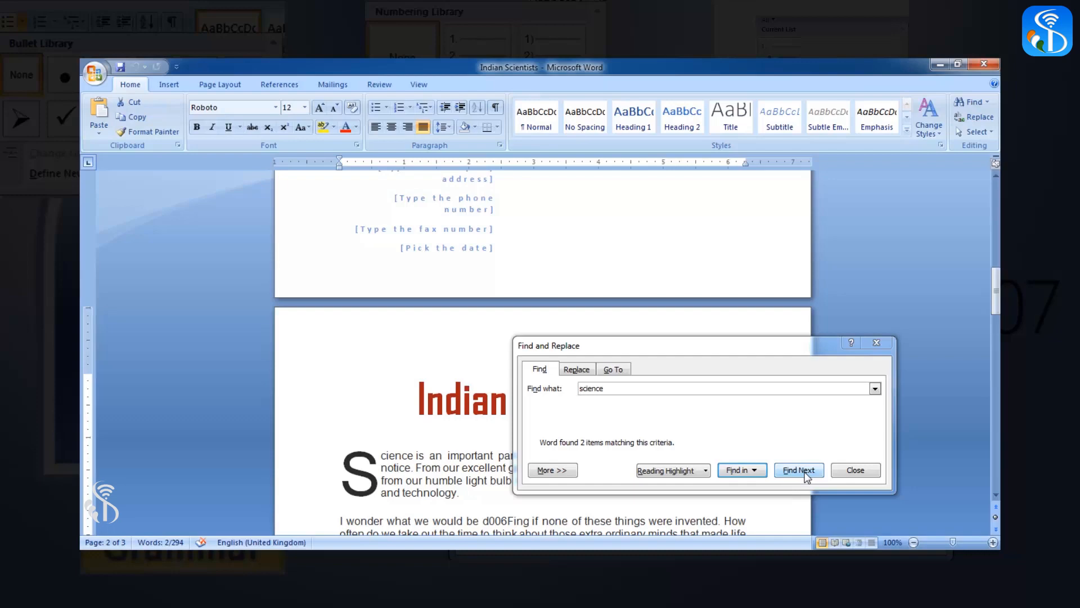
Step: Switch the Find and Replace dialog to its Replace tab
{"action": "left_click", "coordinate": [799, 470]}
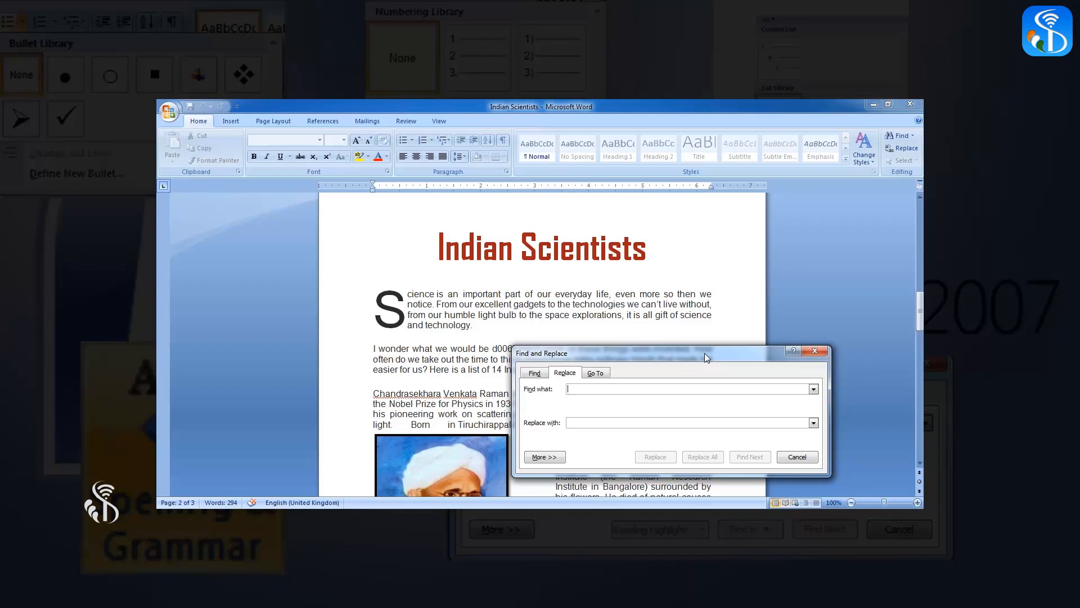
{"action": "mouse_move", "coordinate": [638, 384]}
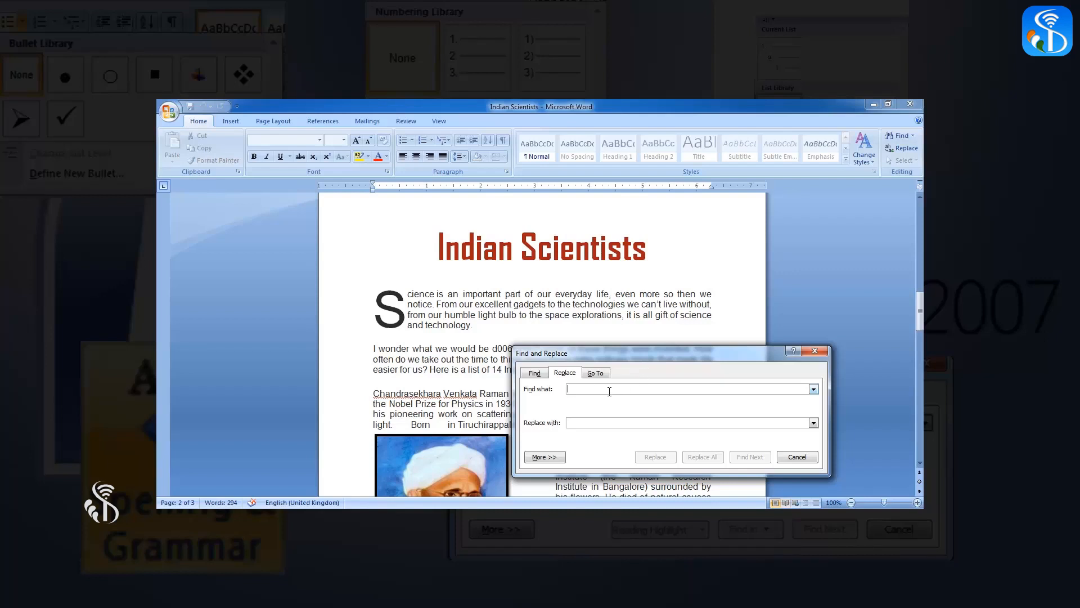
Step: Enter 'excellent' as the search term and 'advanced' as the replacement
{"action": "type", "text": "excellent"}
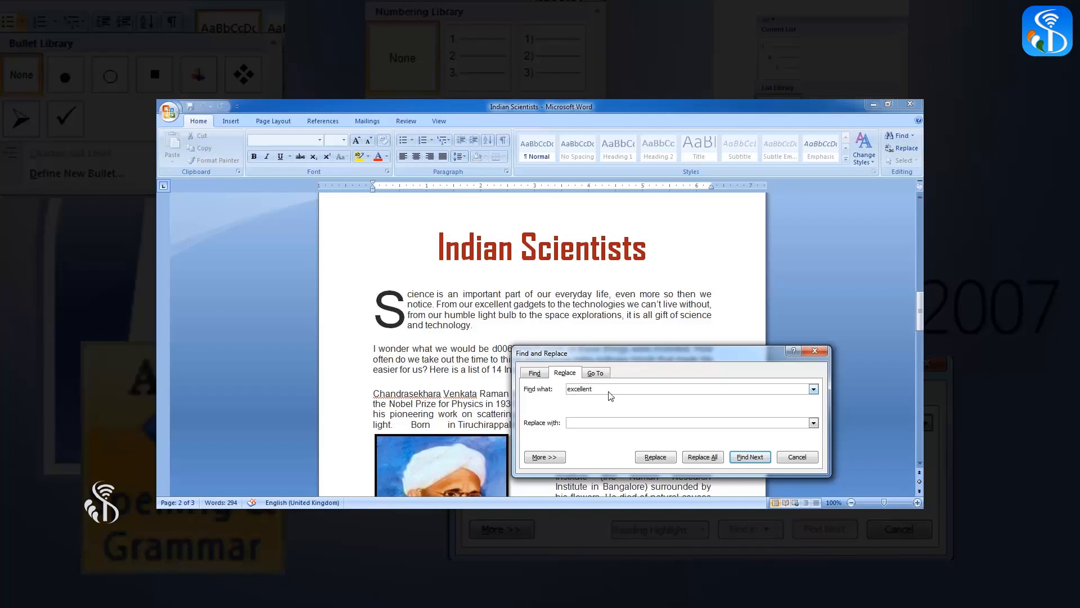
{"action": "left_click", "coordinate": [689, 423]}
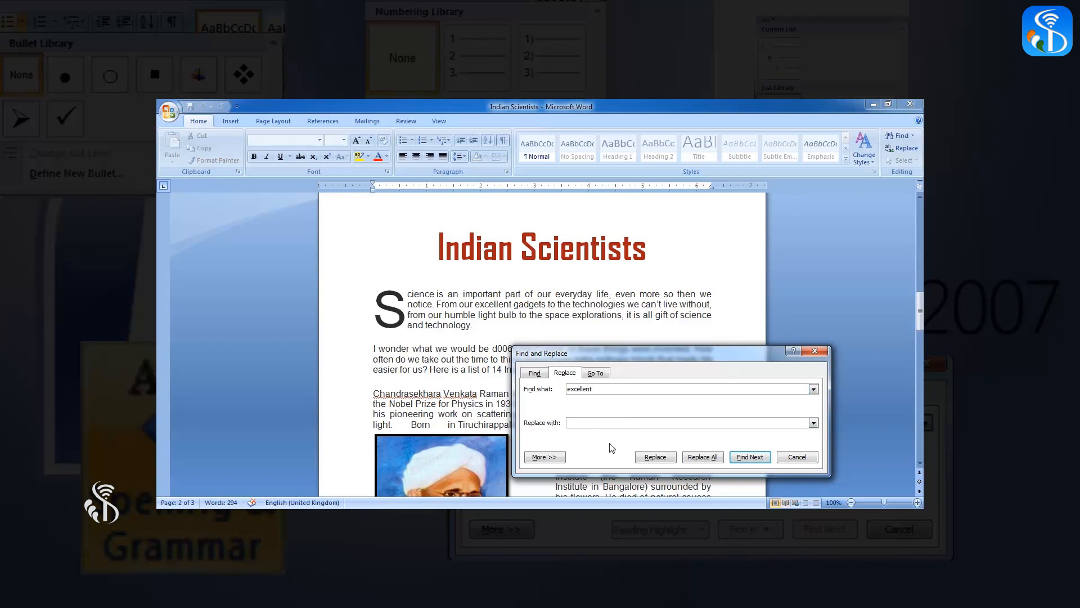
{"action": "type", "text": "advanced"}
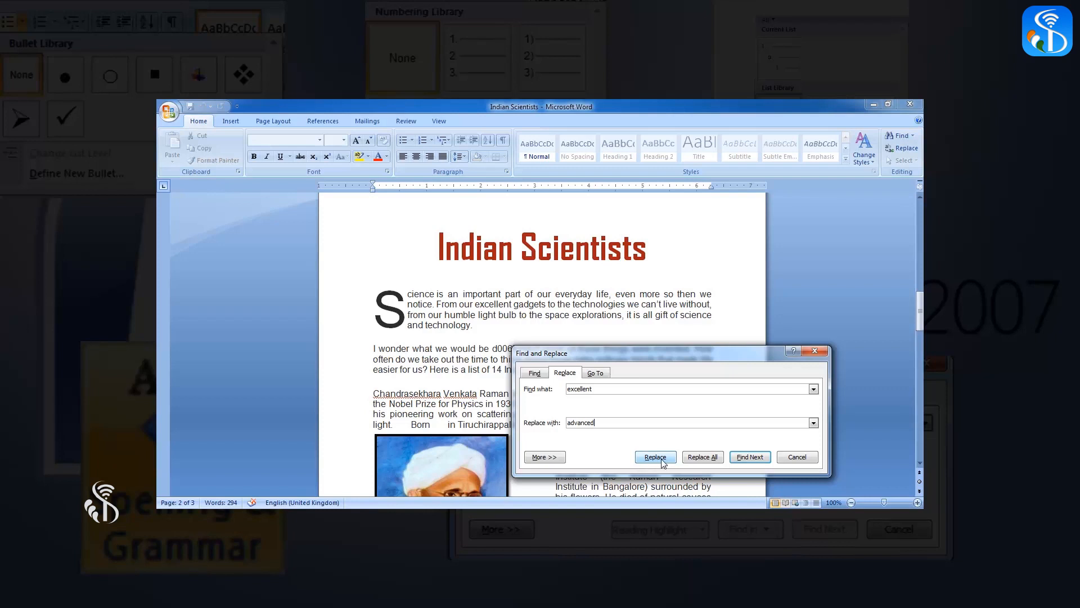
Step: Replace all 'excellent' with 'advanced' and dismiss the one-replacement summary
{"action": "left_click", "coordinate": [655, 457]}
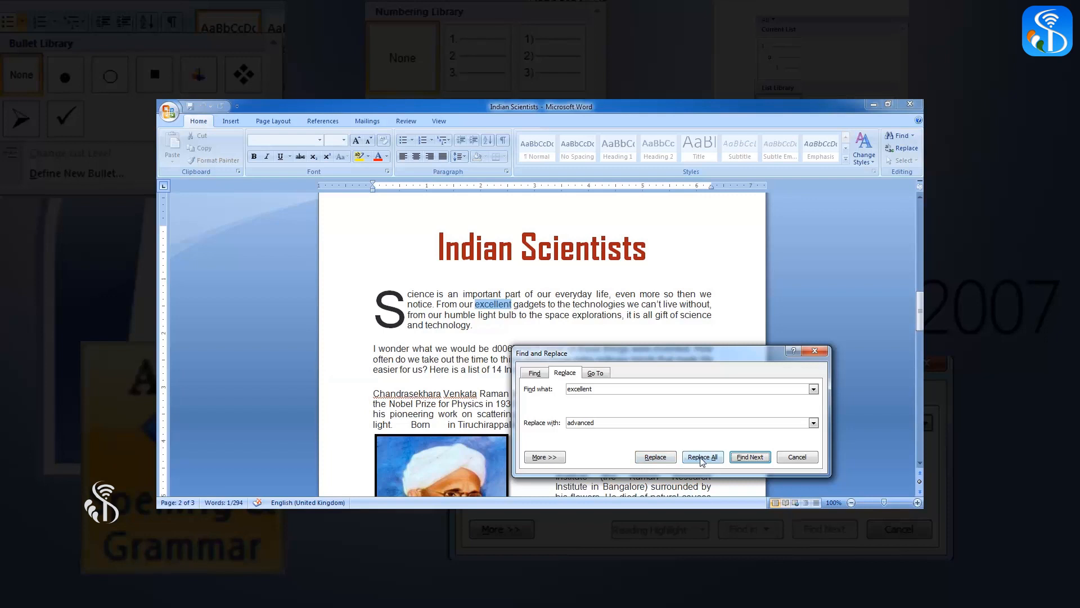
{"action": "left_click", "coordinate": [703, 457]}
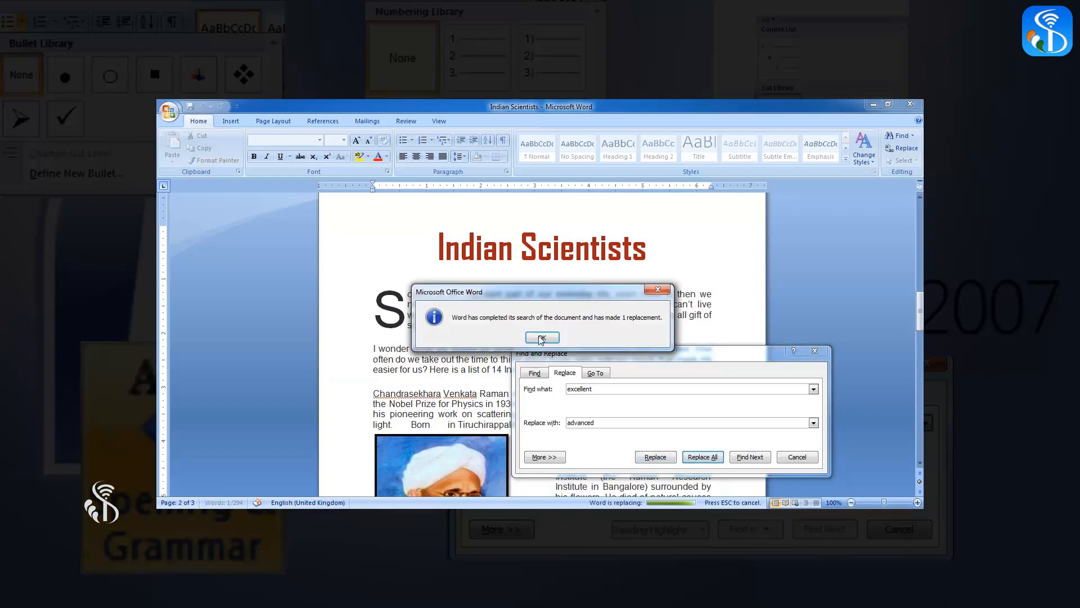
{"action": "left_click", "coordinate": [541, 337]}
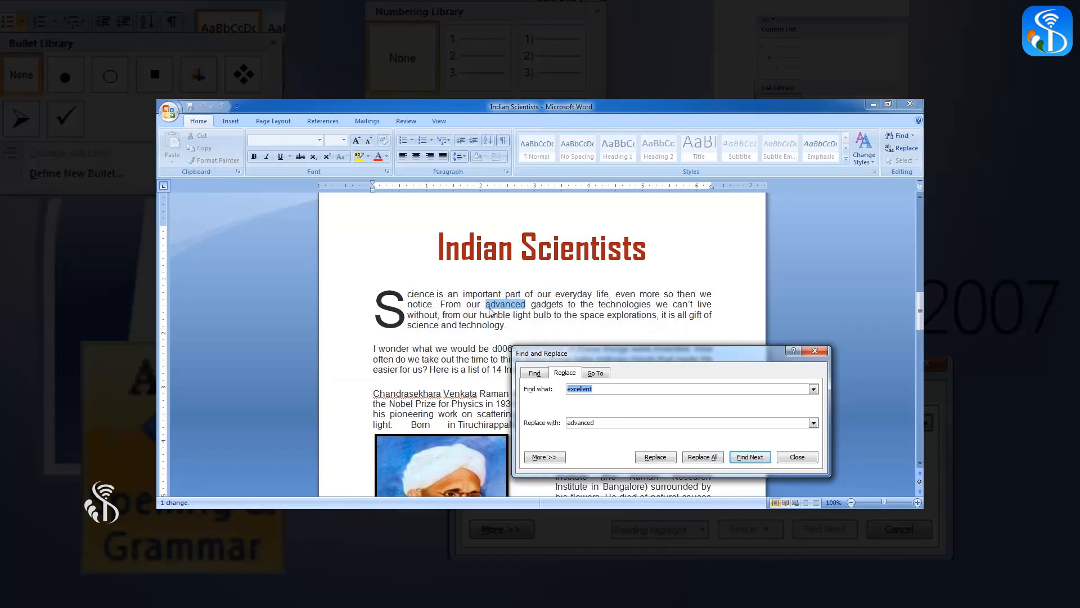